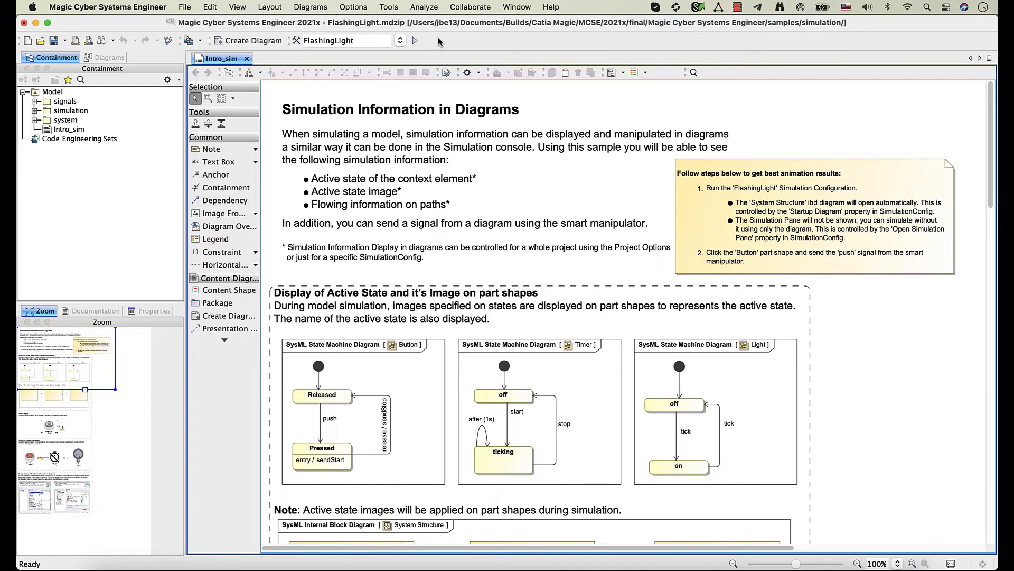
mouse_move(427, 46)
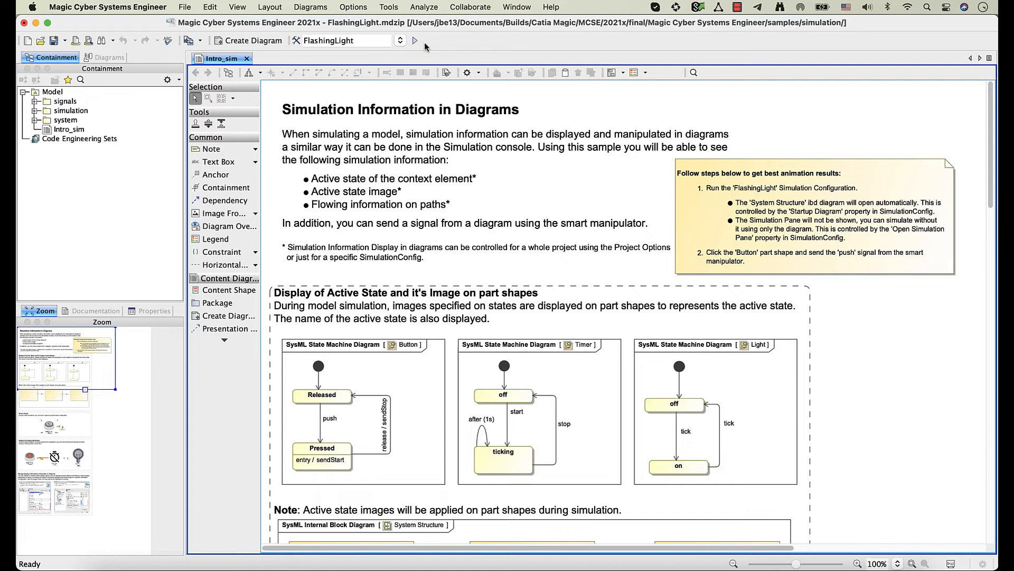
Run the FlashingLight configuration so the System Structure diagram shows Button Released, Timer and Light off
click(418, 40)
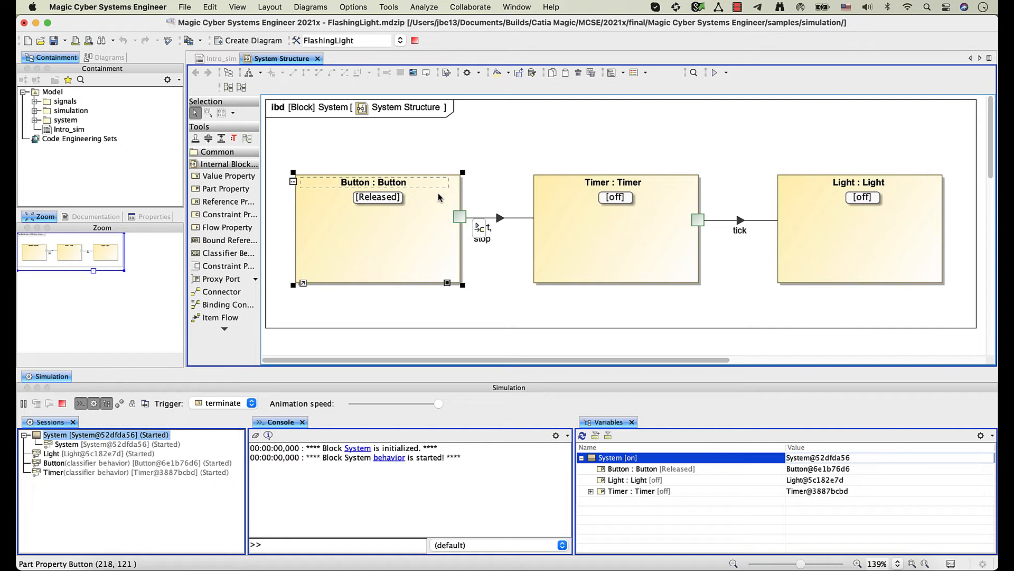
mouse_move(476, 225)
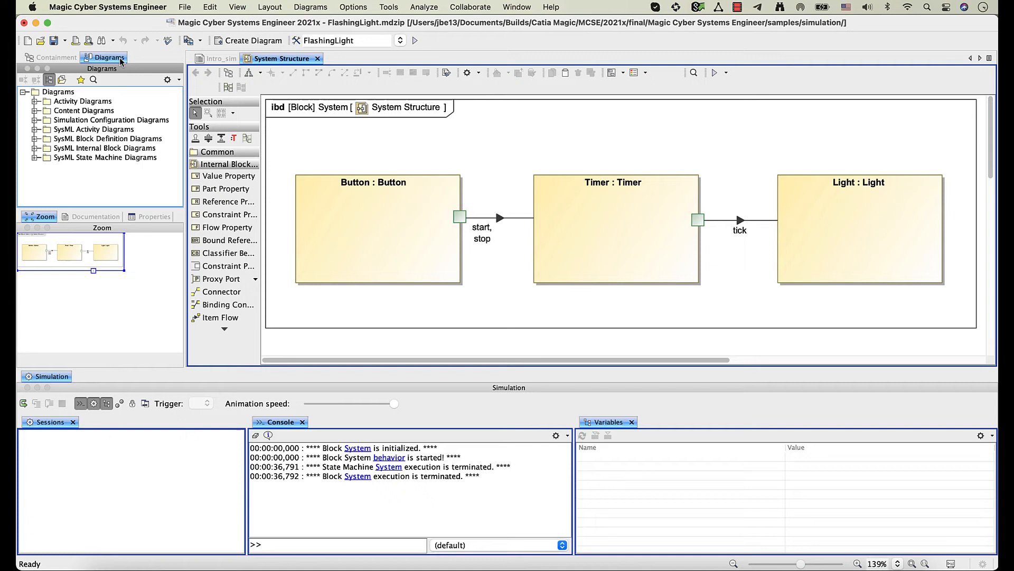
Expand the state machine diagrams and apply the timer_off SVG image to a Timer state
double_click(75, 167)
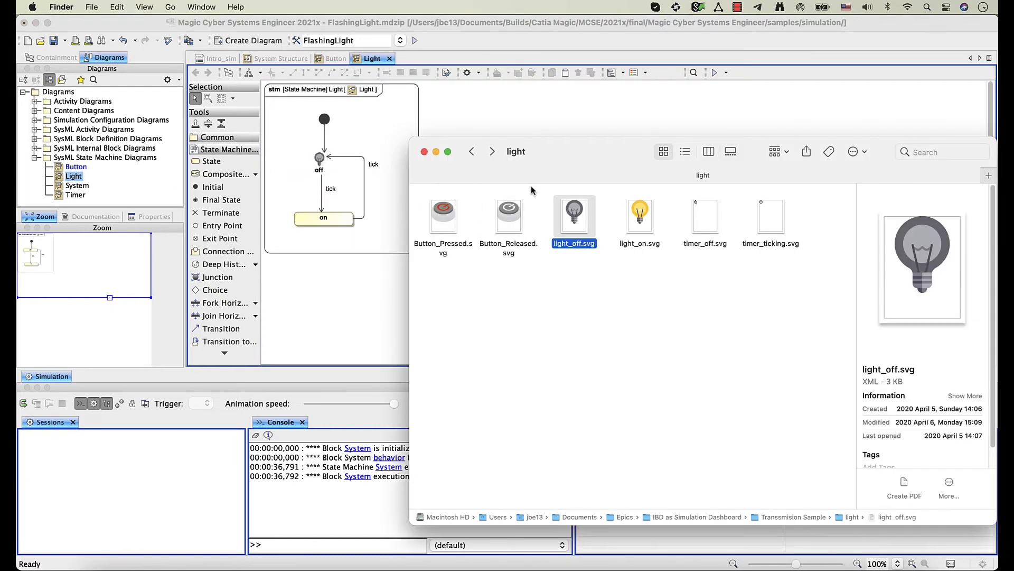
click(640, 215)
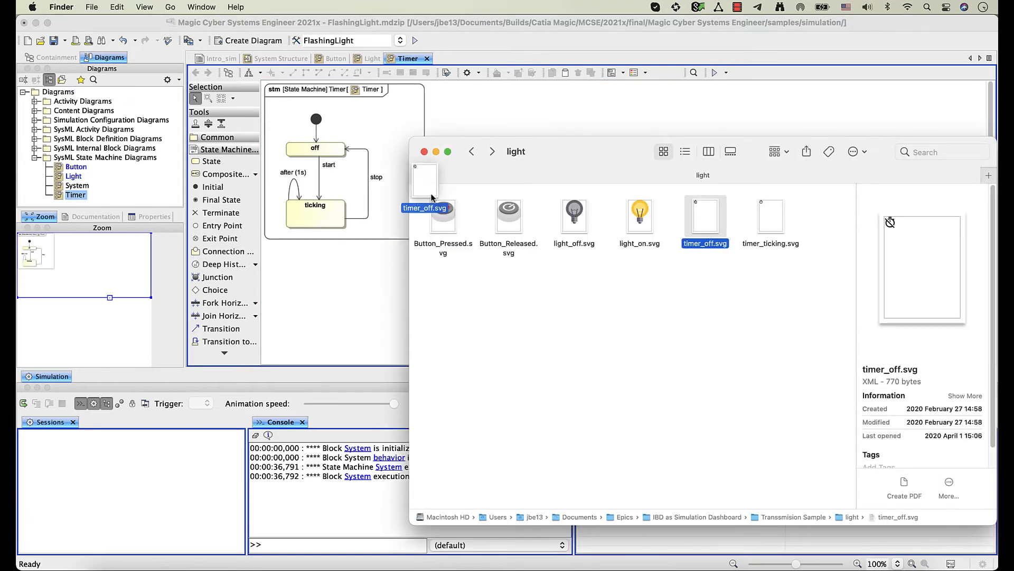
click(771, 216)
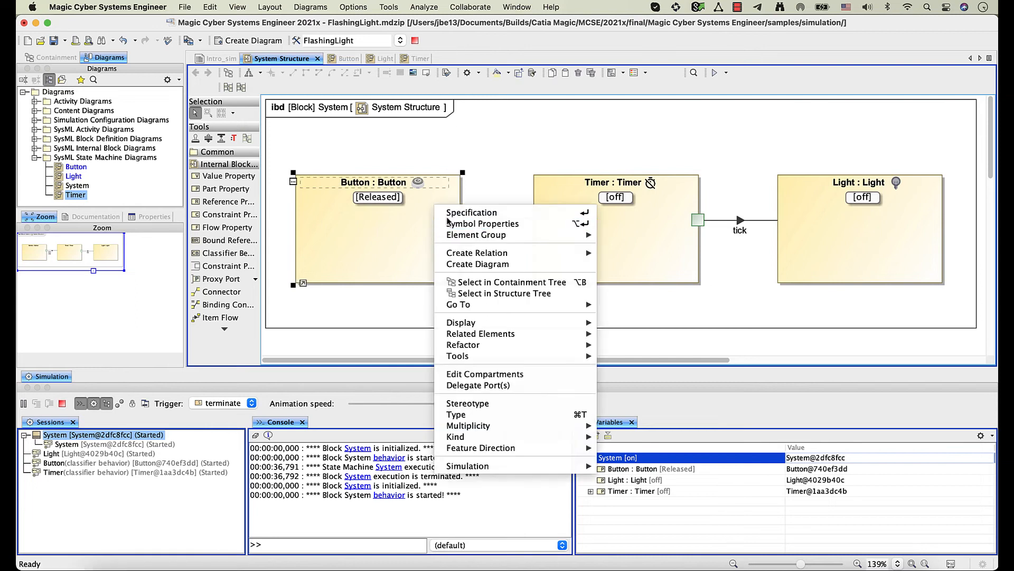
Set the Button part's Show Stereotypes symbol property to Shape Image via the 'show s' filter
click(482, 224)
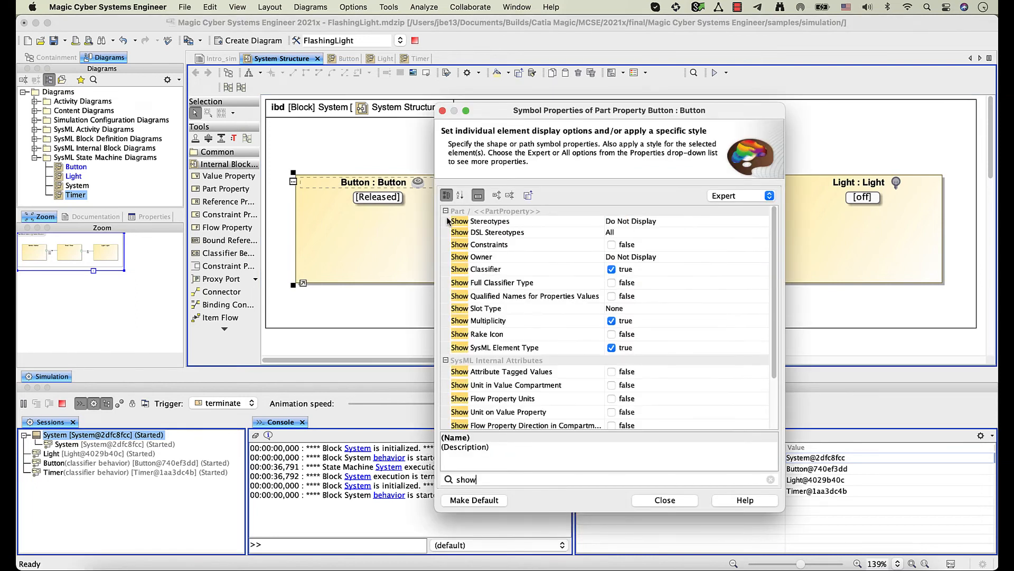
text(s)
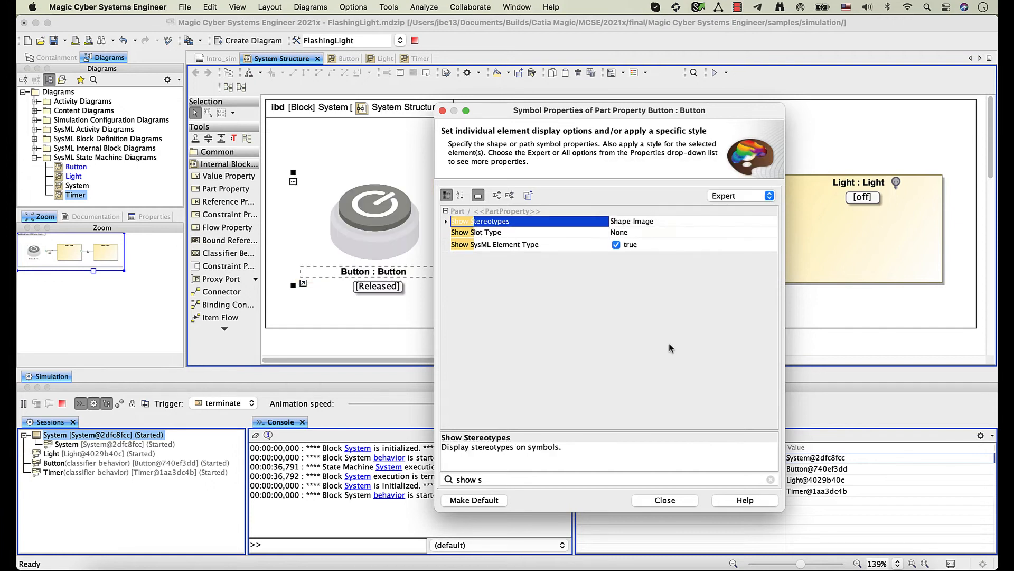
click(666, 499)
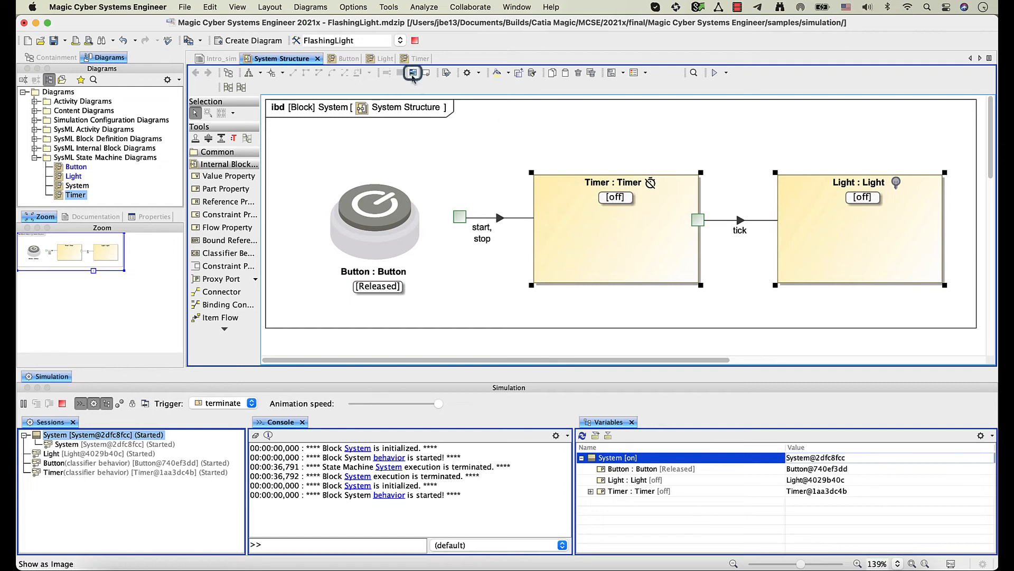
mouse_move(412, 72)
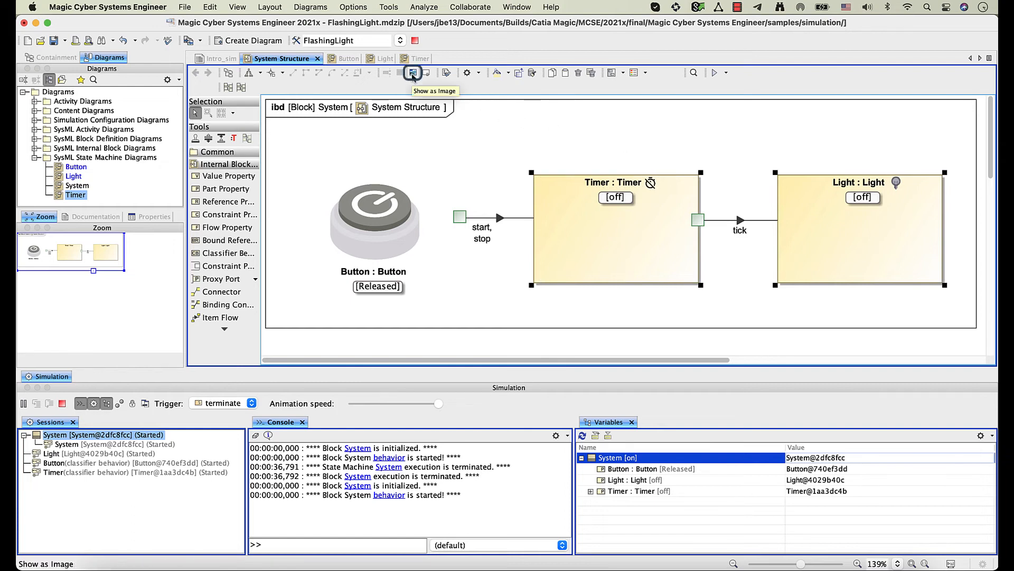
Show Timer and Light as images, push the Button so the light turns on, then terminate the simulation
click(413, 73)
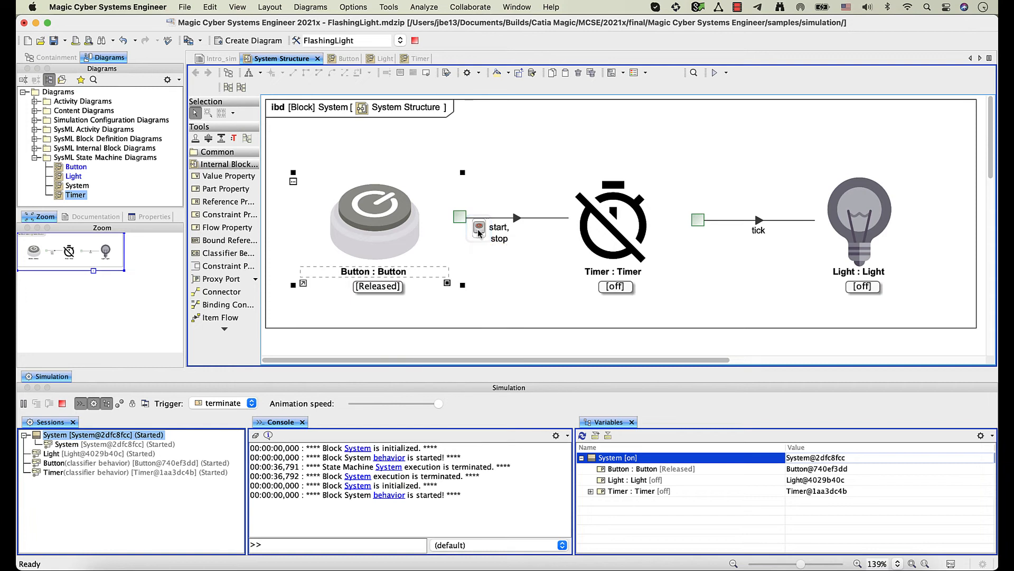
click(374, 217)
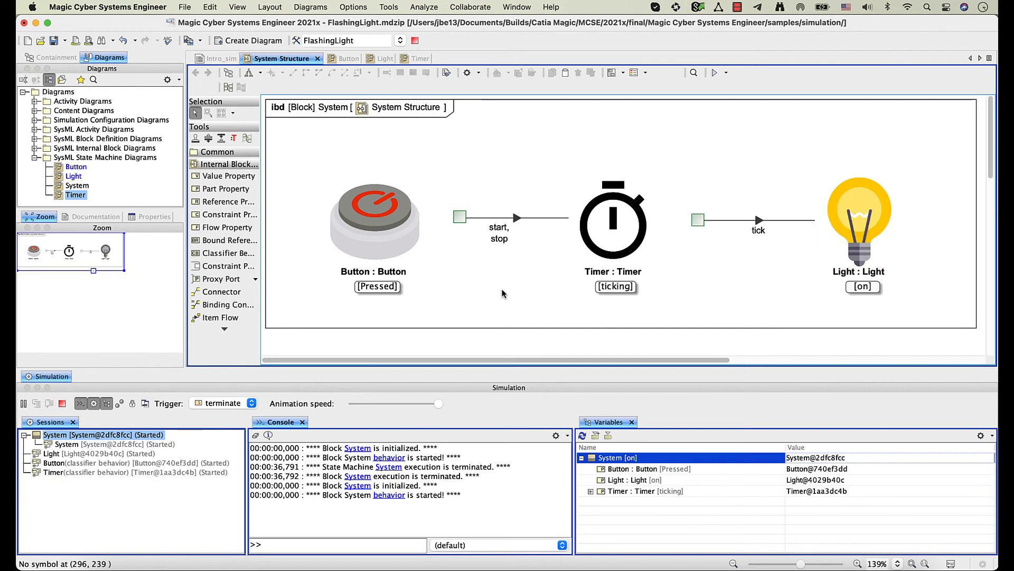
click(418, 40)
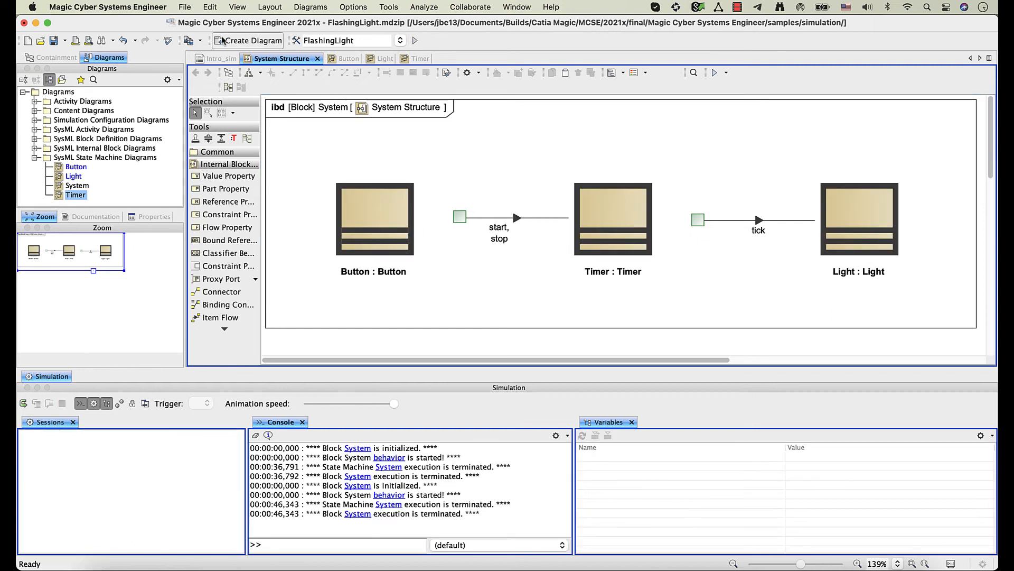
Switch to Transmission.mdzip, run its simulation and send the gear signal shifting GearShift from Parking into Drive
click(195, 40)
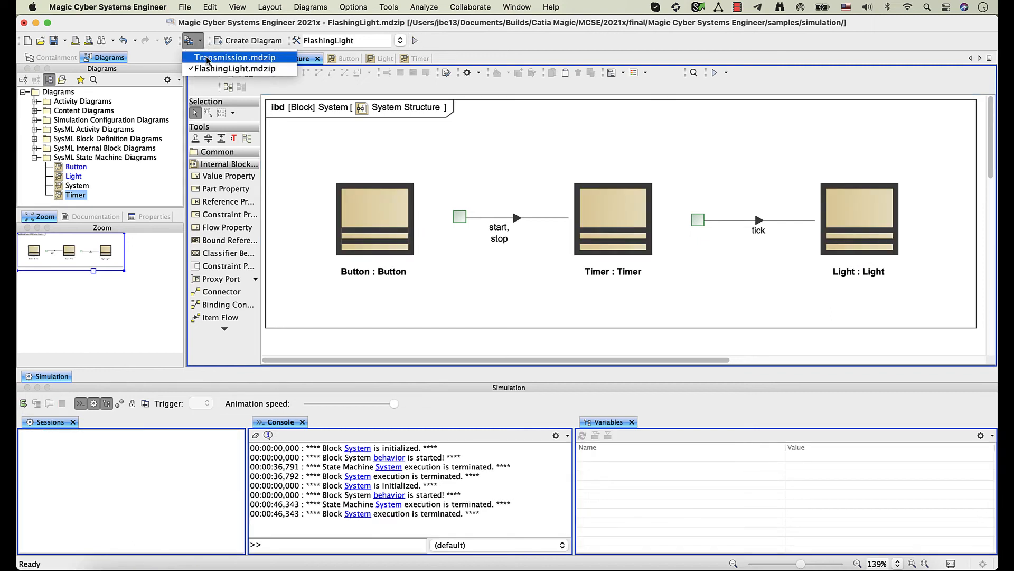
click(232, 58)
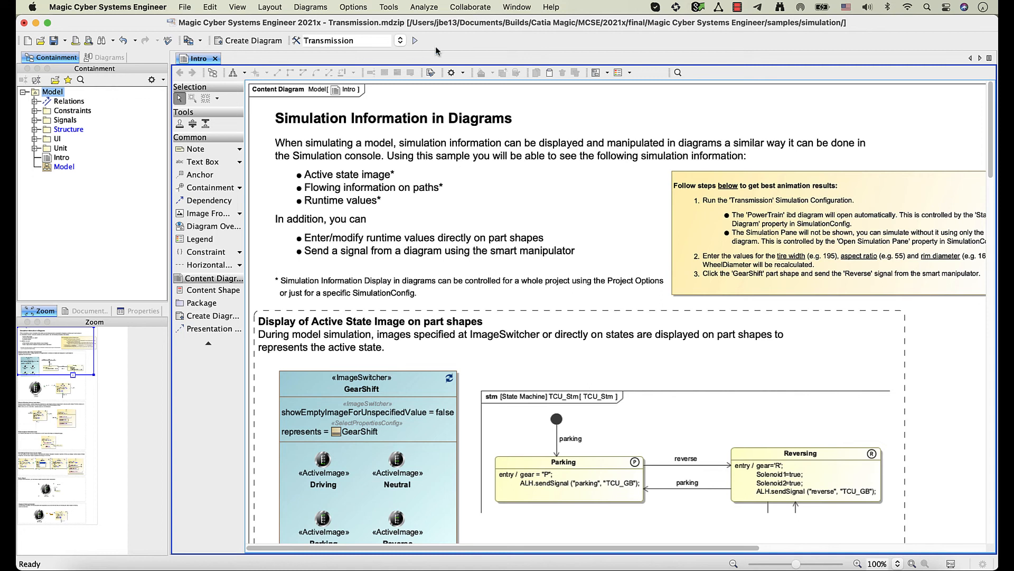
click(421, 40)
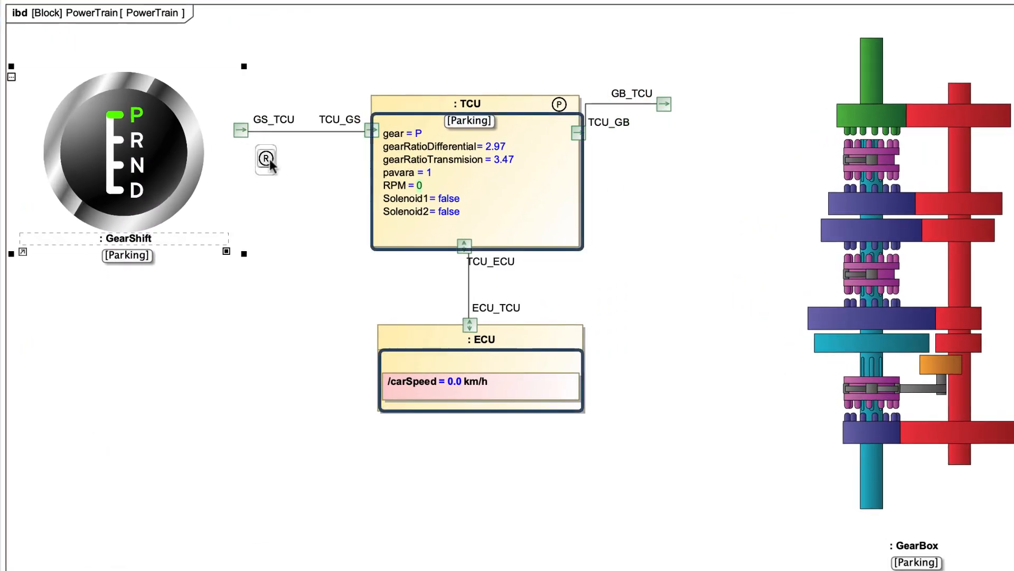
click(264, 159)
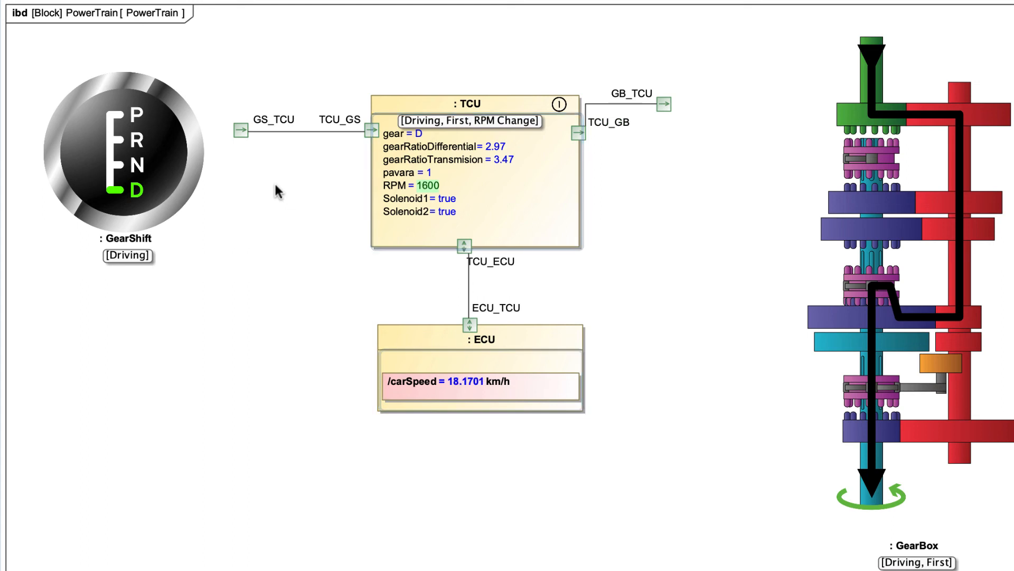
click(470, 163)
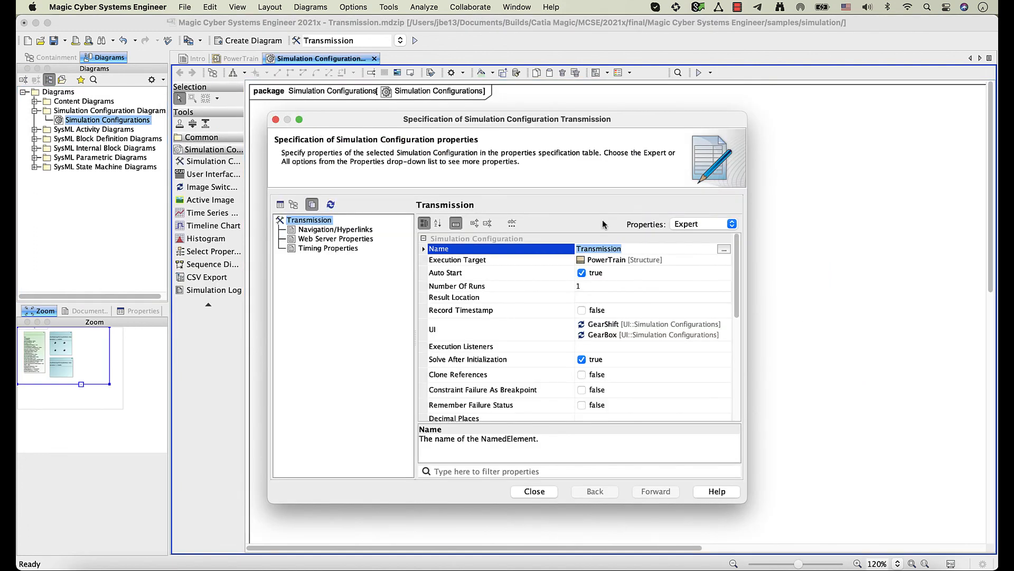
Scroll to the Animation properties showing active state images, runtime values and flowing information on parts
scroll(down, 3)
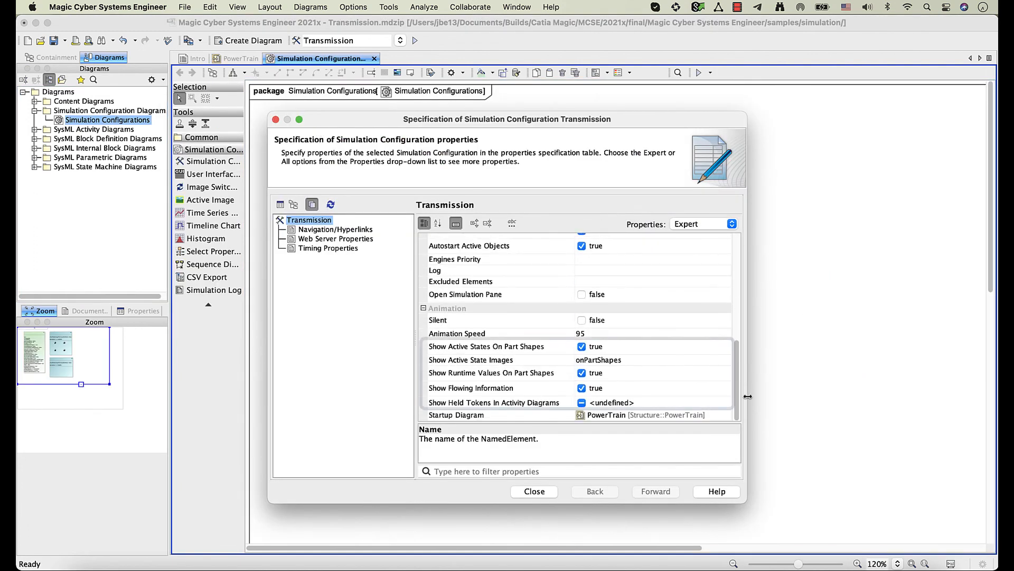